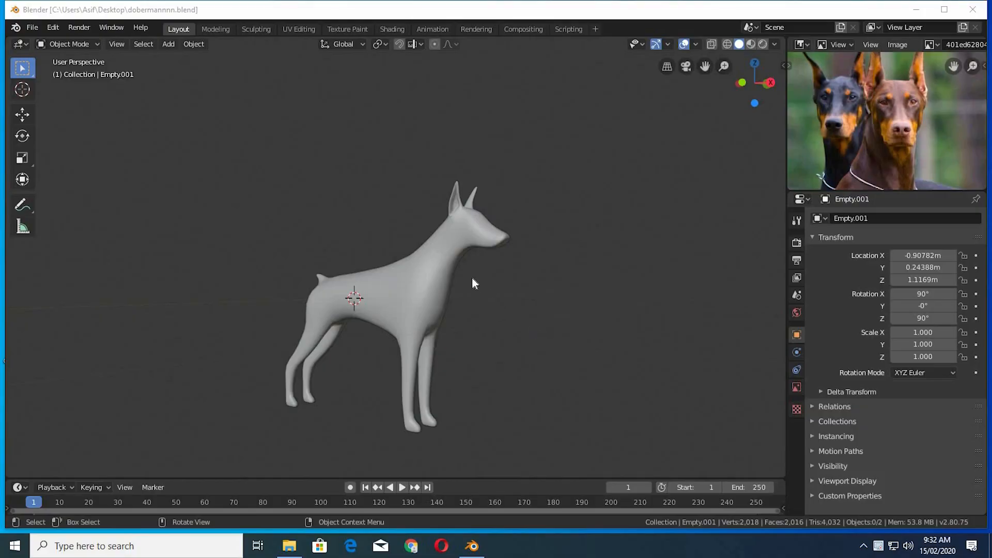
mouse_move(507, 302)
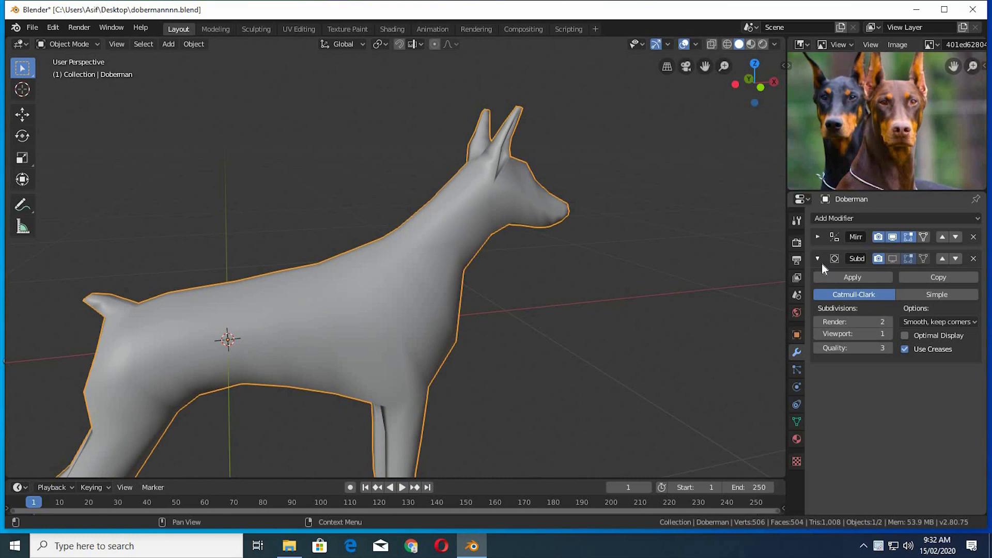
Enter Edit Mode on the Doberman mesh with its mirror and subdivision modifiers shown
key("Tab")
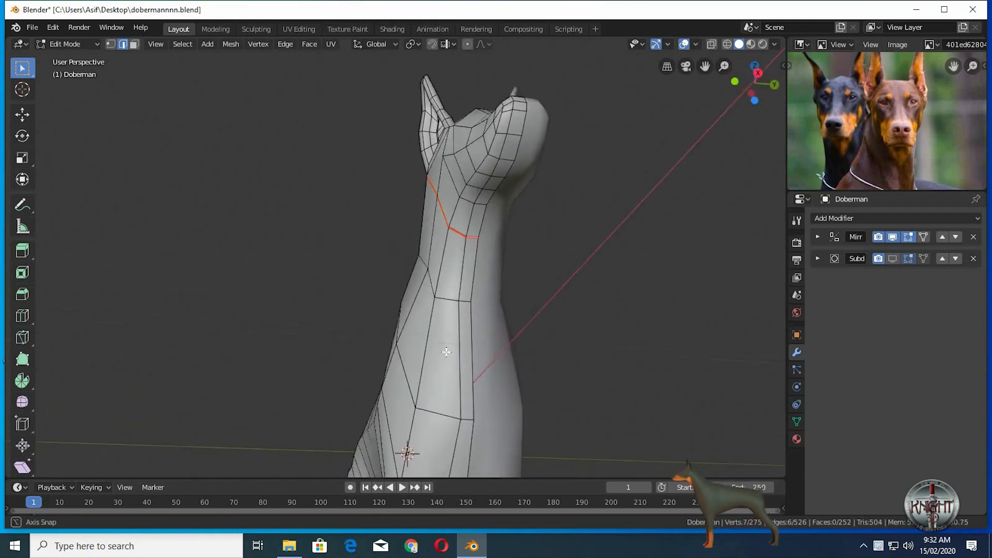
Orbit around the Doberman's neck to place the UV seam edge loop
left_click_drag(446, 353, 522, 199)
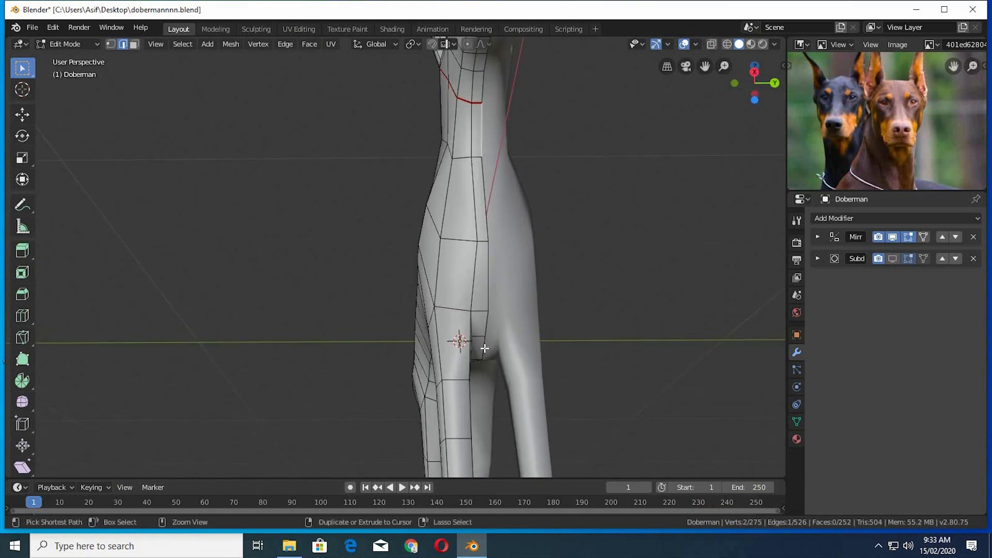
Select the edge path down the front leg and mark it as a seam
left_click(501, 295)
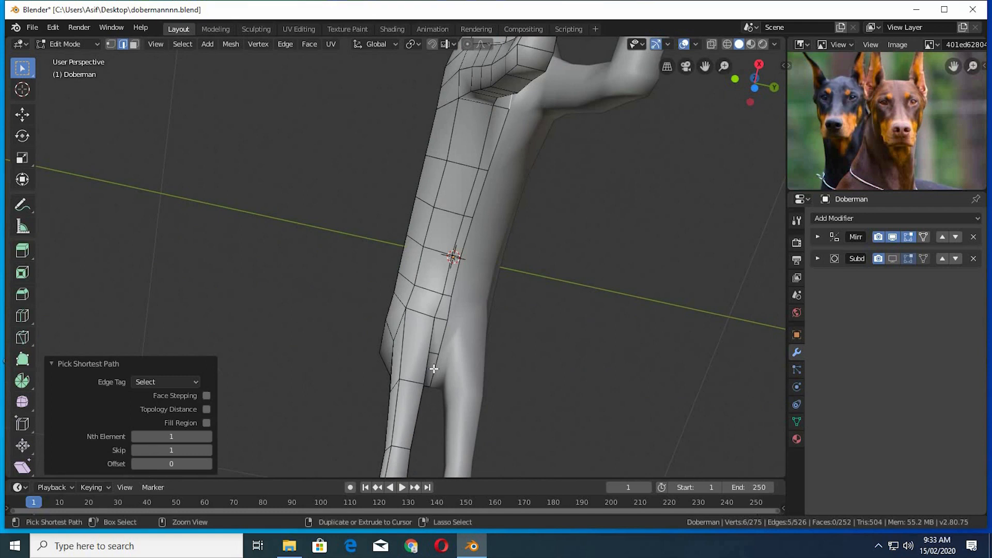
left_click_drag(432, 369, 701, 441)
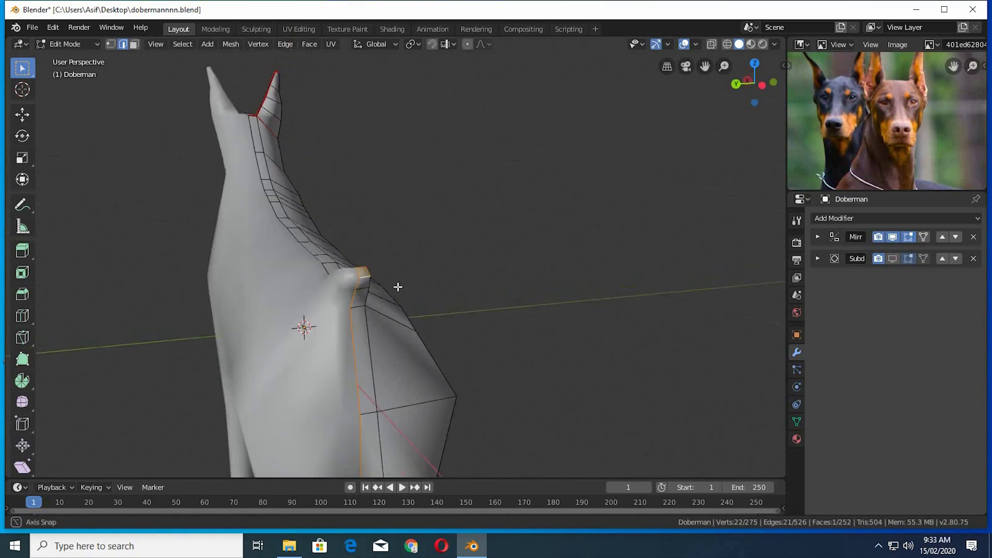
right_click(397, 287)
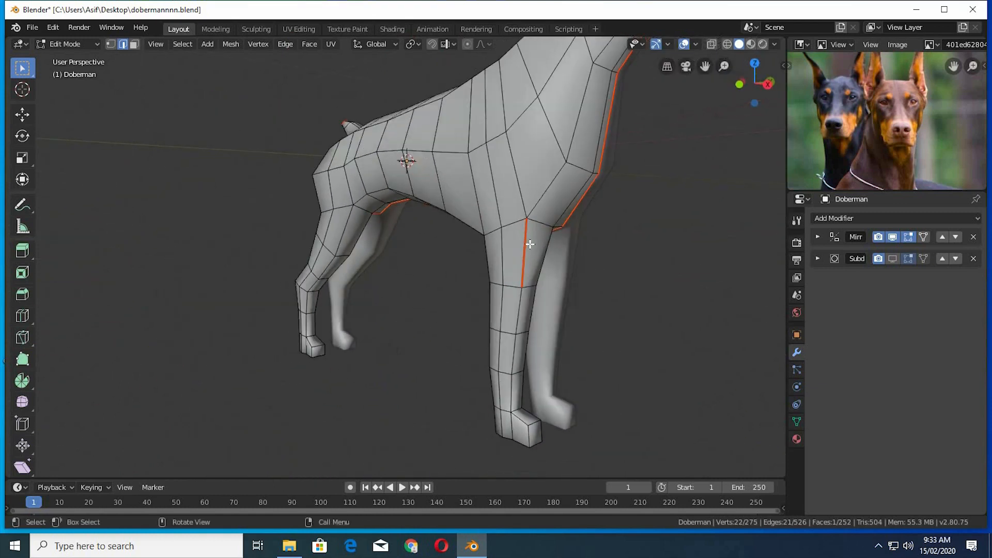
Mark the inner-leg edge path as a seam and orbit under the belly
right_click(529, 245)
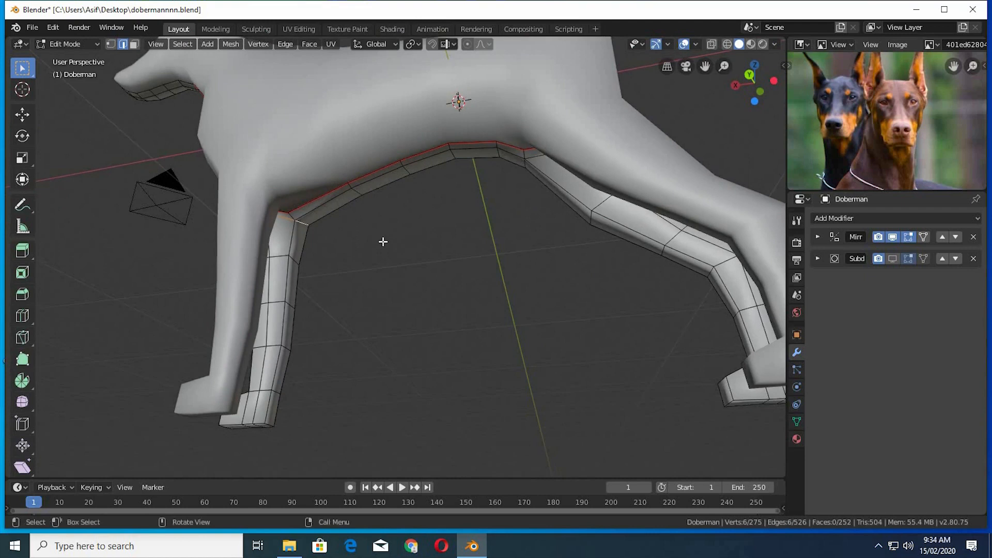
left_click_drag(382, 241, 346, 250)
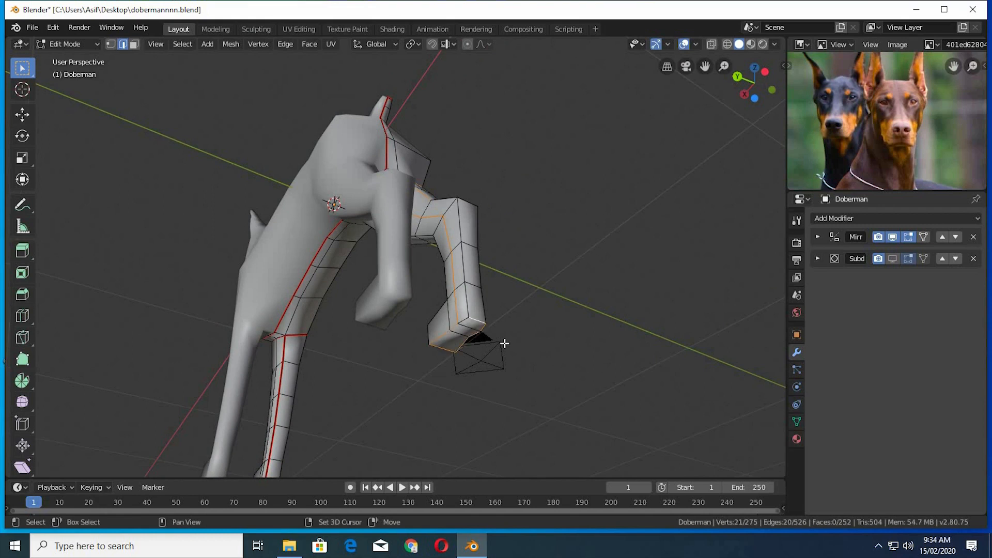
Mark the remaining hind-leg and paw edges as seams
left_click_drag(506, 343, 573, 321)
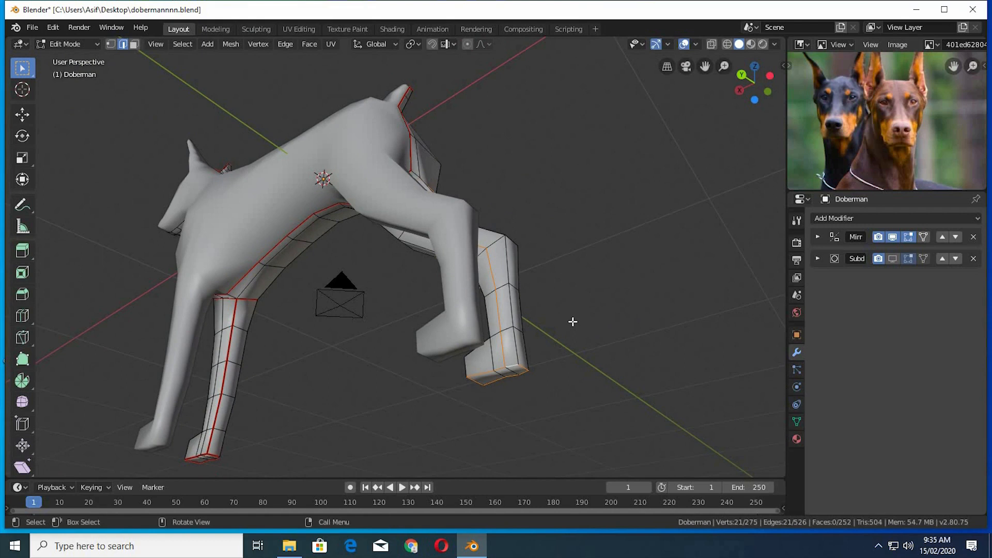
right_click(573, 321)
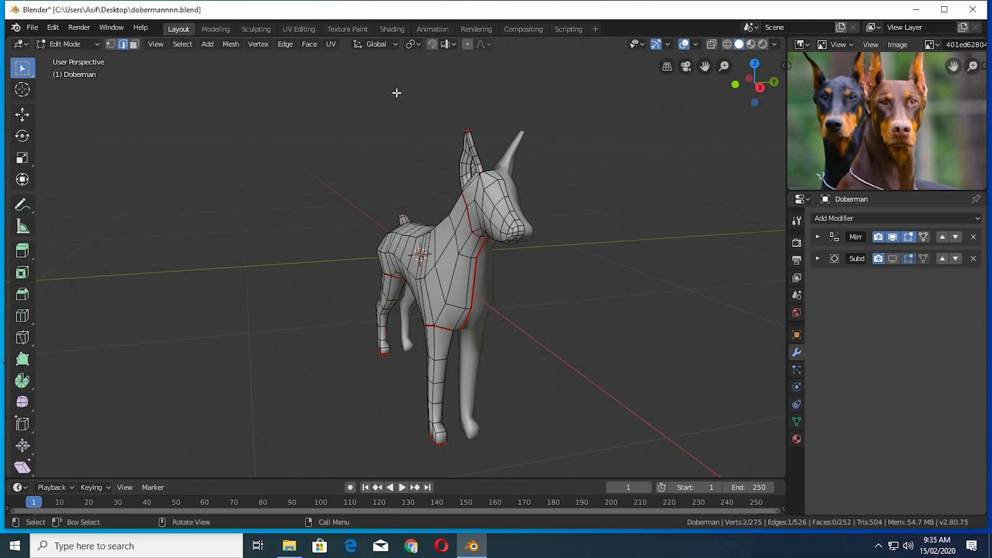
mouse_move(304, 32)
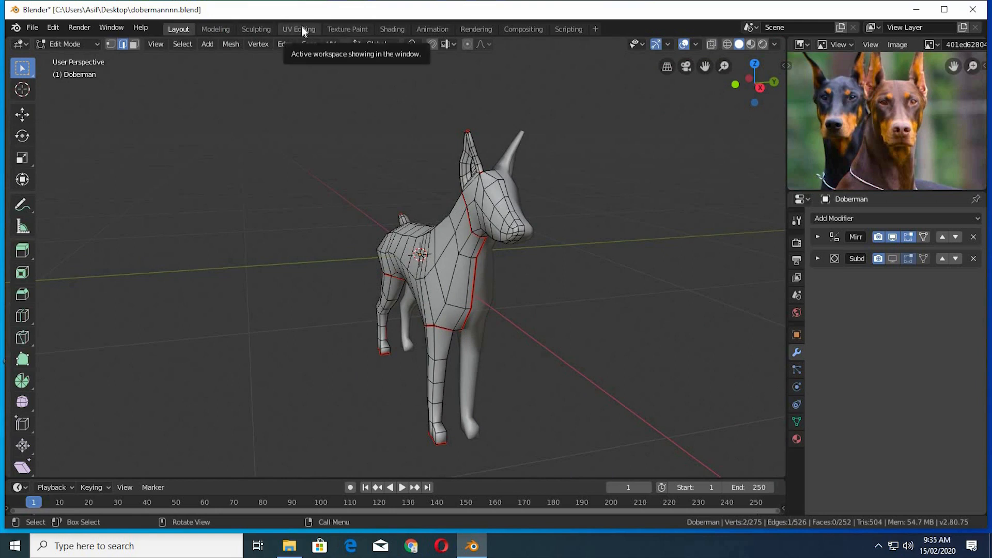
Unwrap the whole mesh along its seams, select all UV islands and enable Display Stretch
left_click(299, 29)
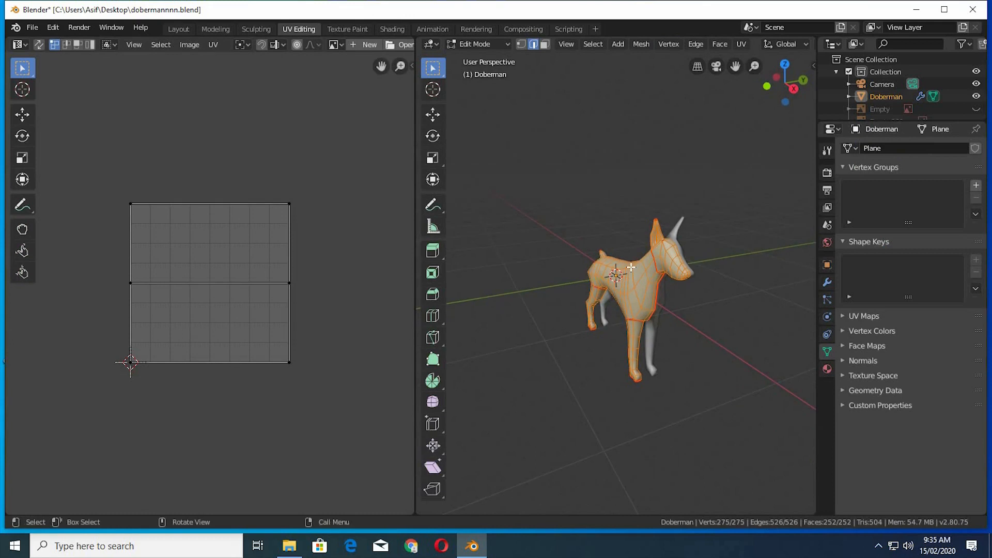
key("U")
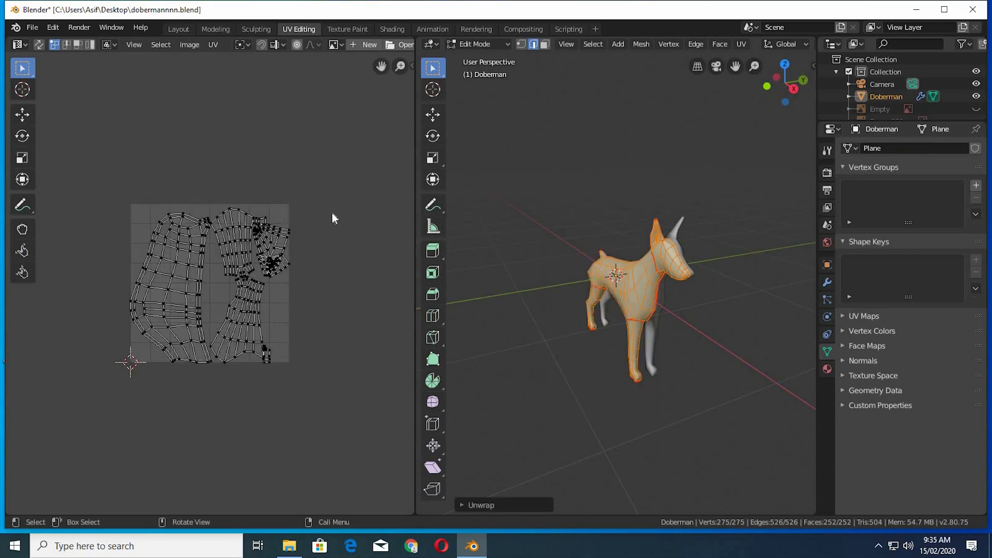
key("a")
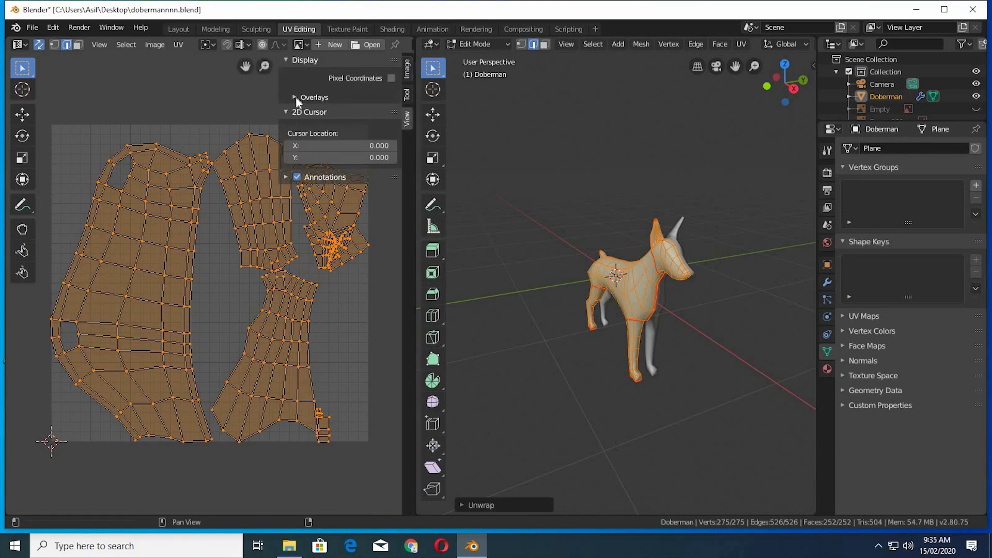
left_click(287, 97)
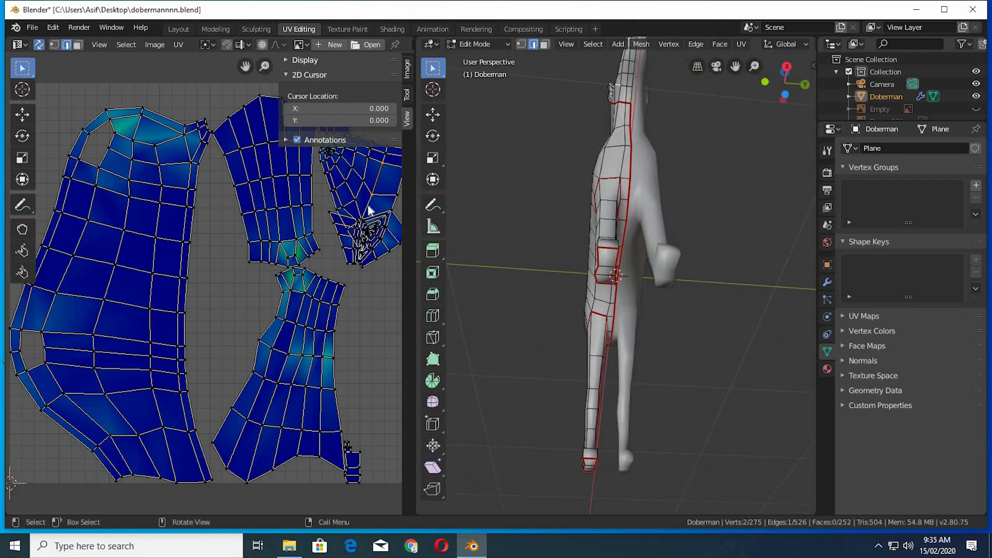
mouse_move(559, 282)
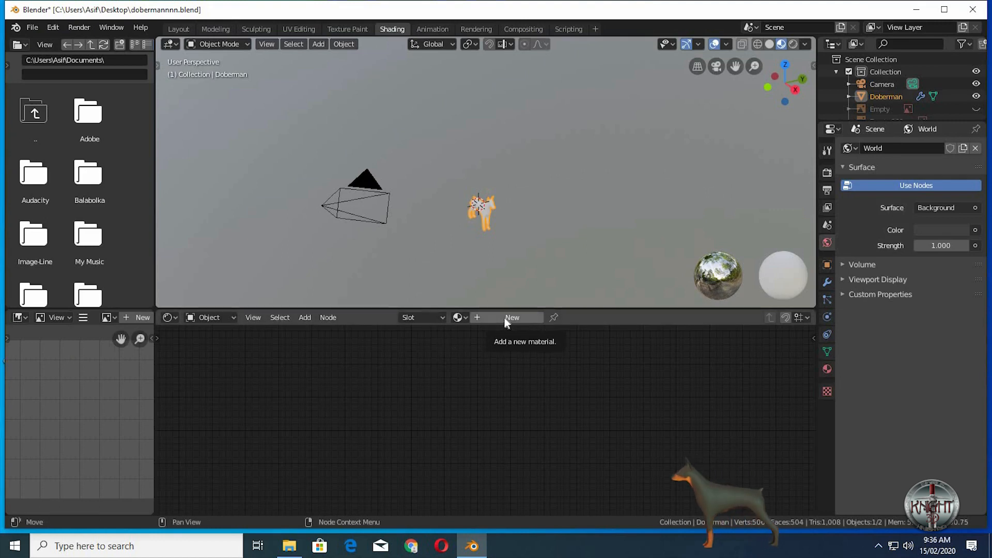
Create a material with an Image Texture node using a new black 1024 px image named doberman
left_click(513, 318)
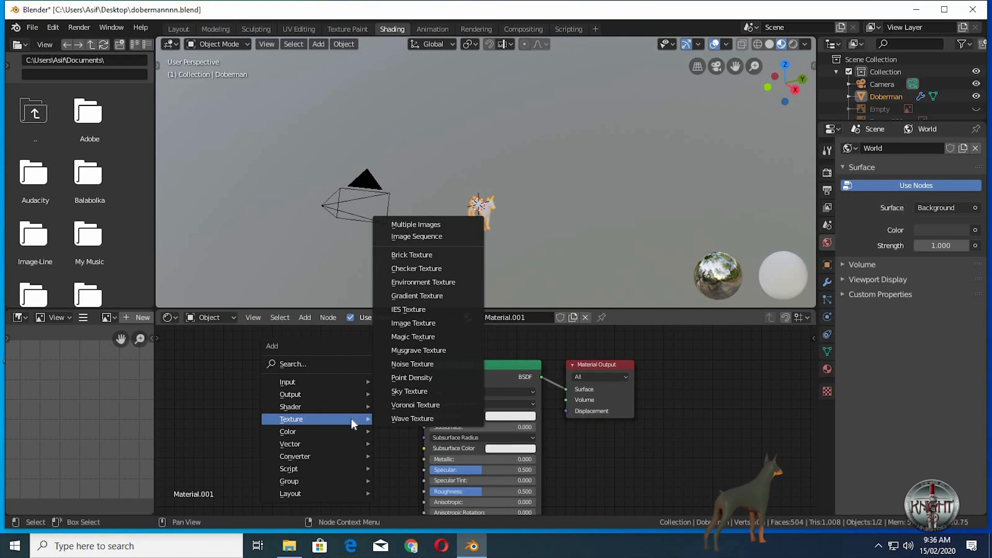
mouse_move(290, 407)
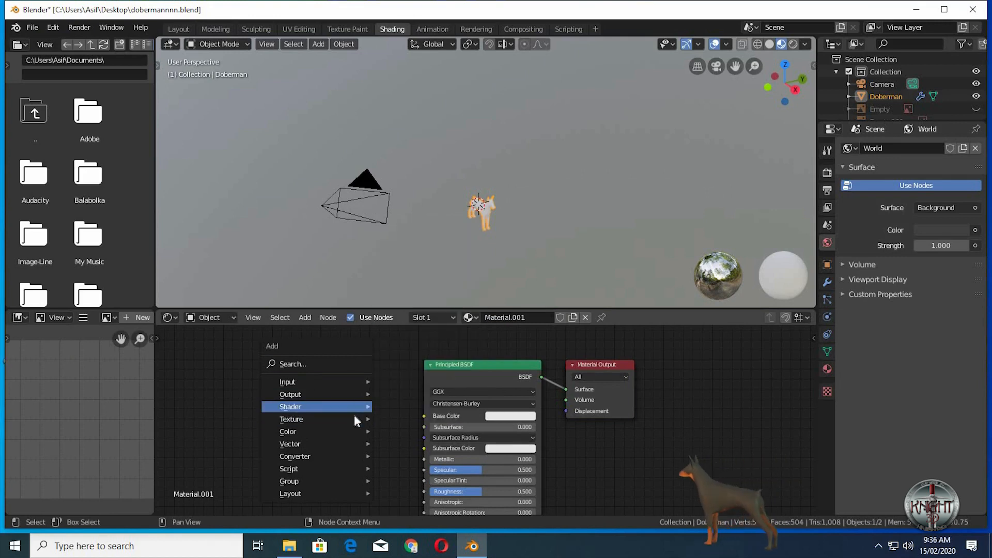
left_click(291, 420)
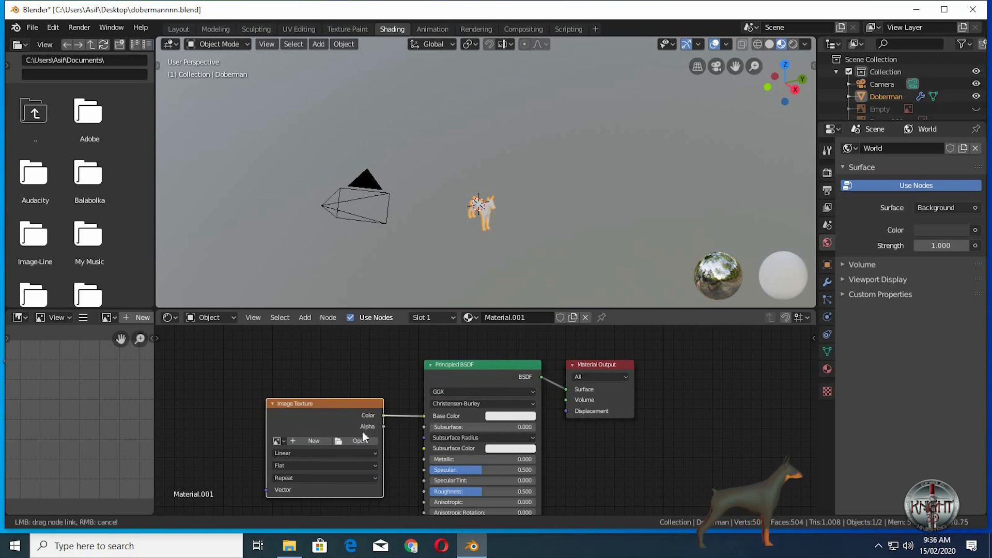
left_click(313, 441)
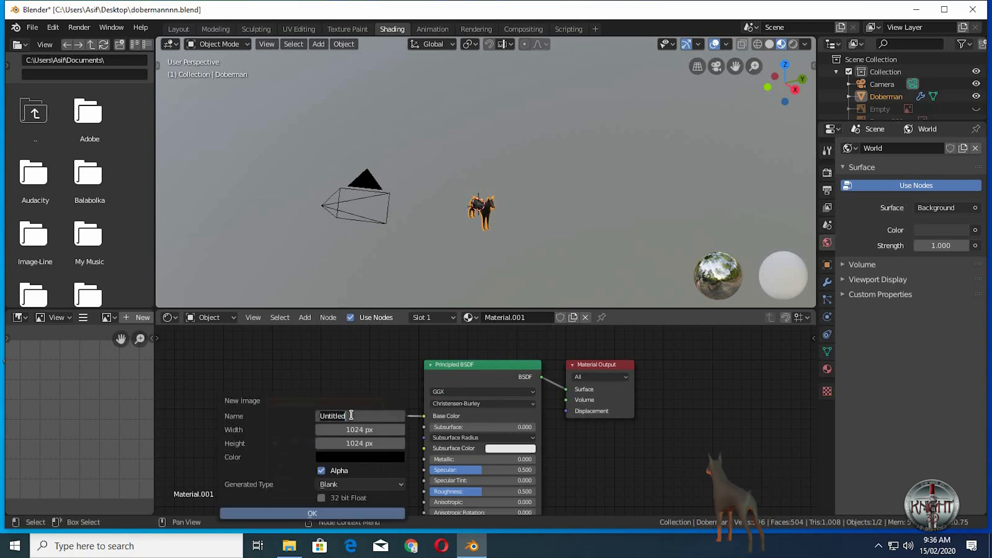
type("doberman")
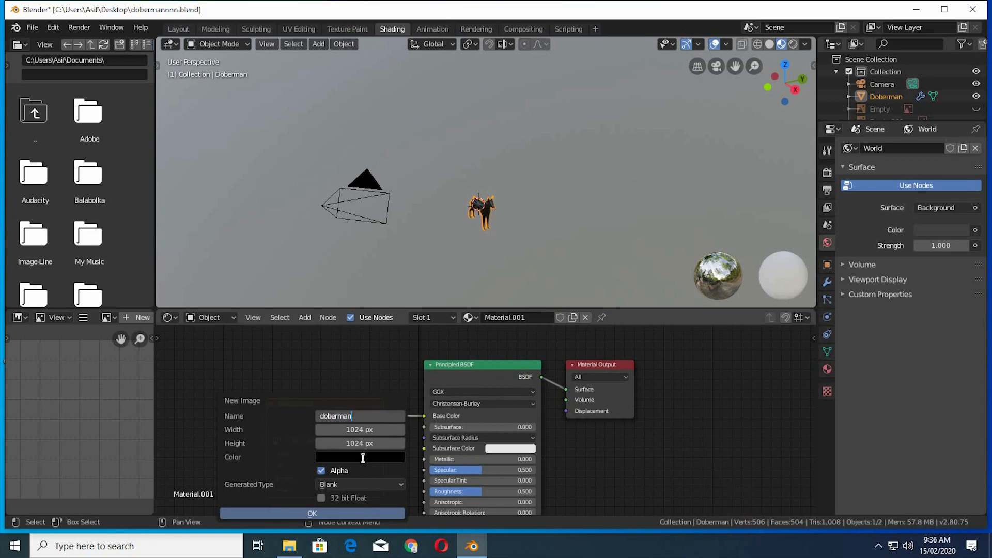
left_click(360, 457)
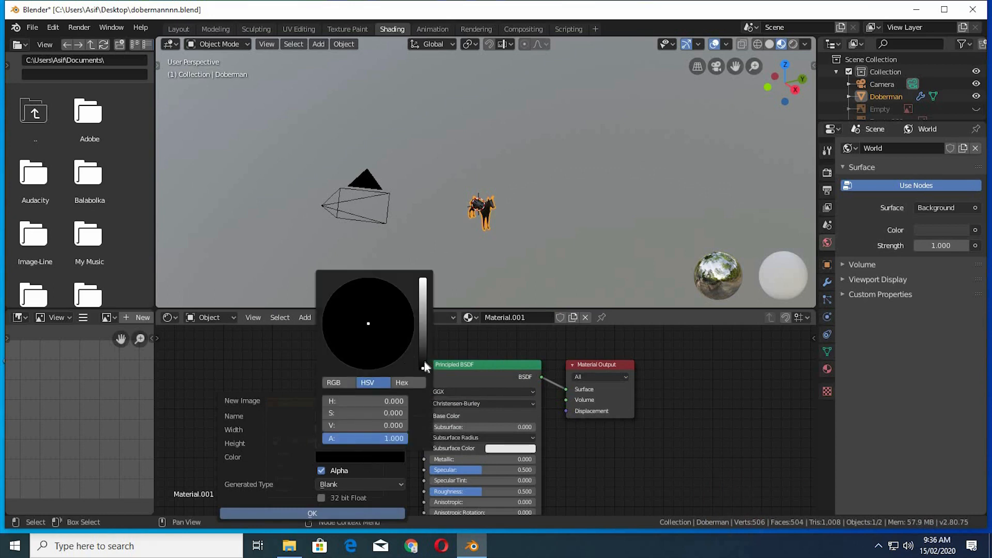
left_click_drag(423, 364, 423, 357)
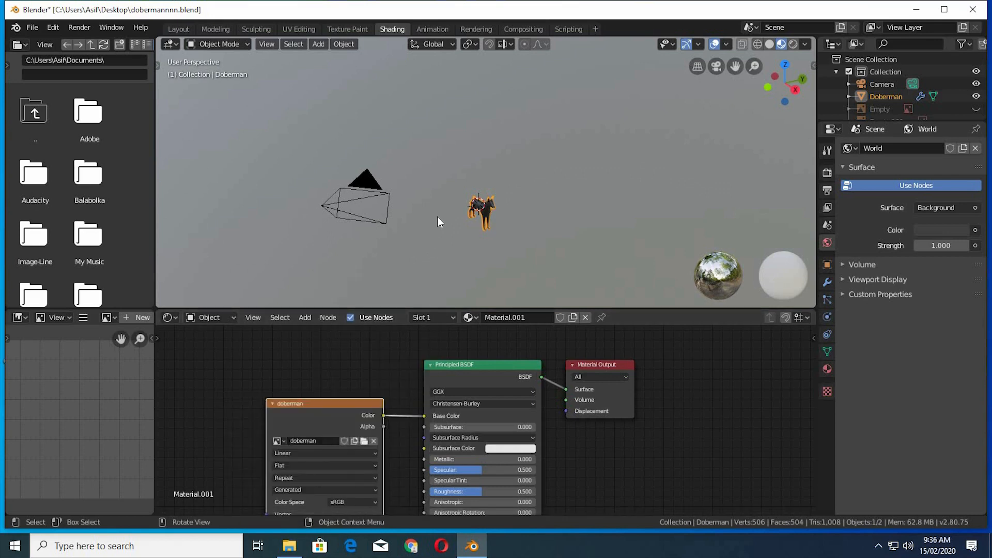
mouse_move(342, 32)
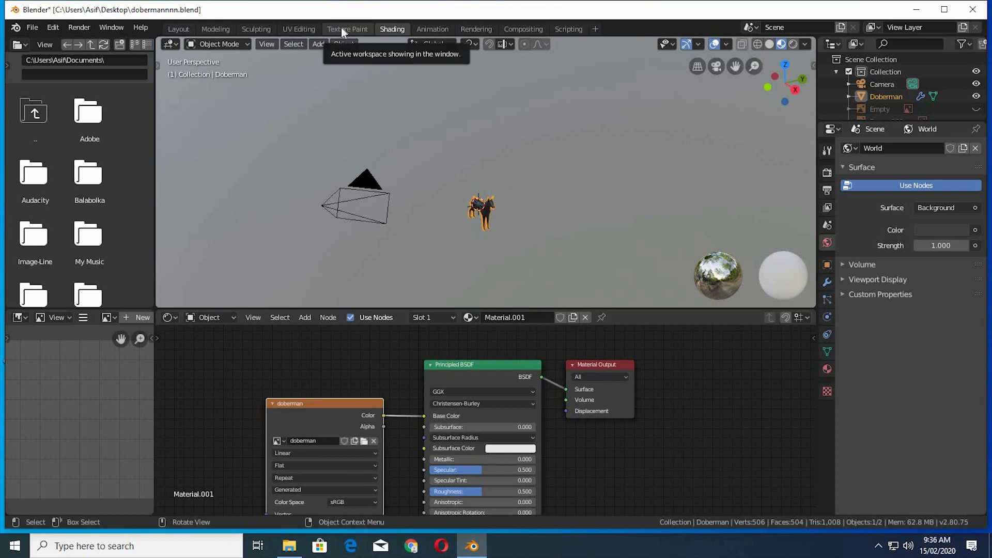
Switch to Texture Paint and load the doberman image in the image editor
left_click(347, 29)
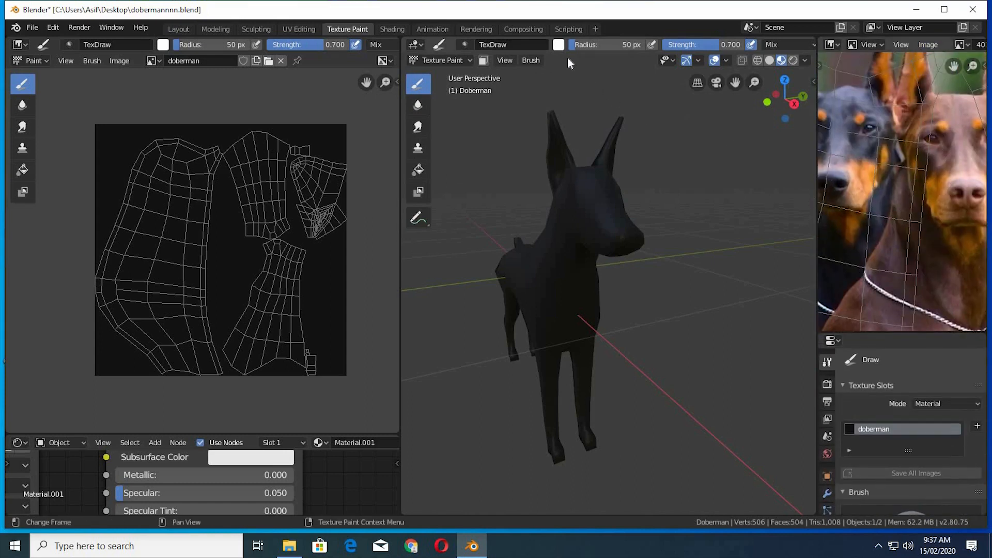
left_click(557, 44)
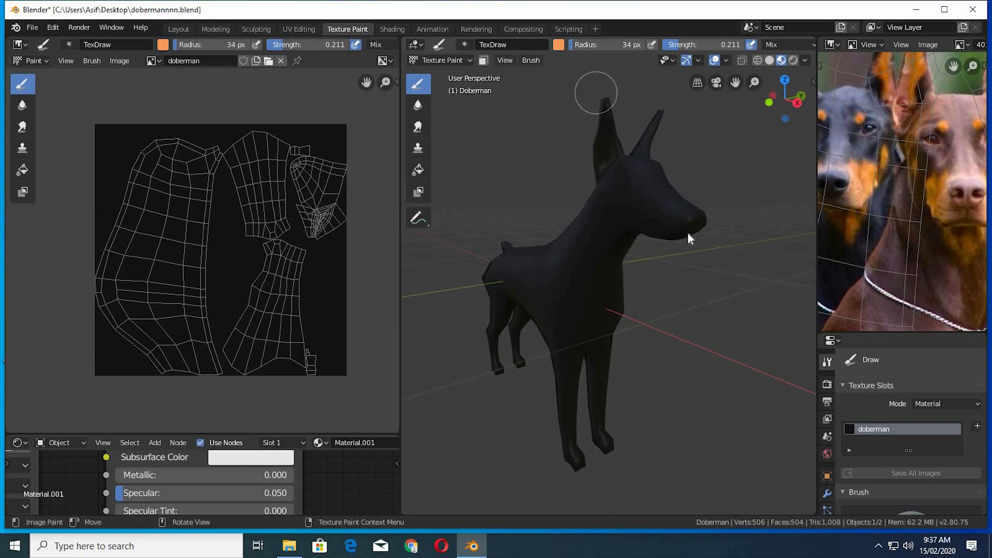
From a side view, paint tan under the muzzle, along the throat, onto the chest and inside the ear
left_click_drag(690, 239, 715, 229)
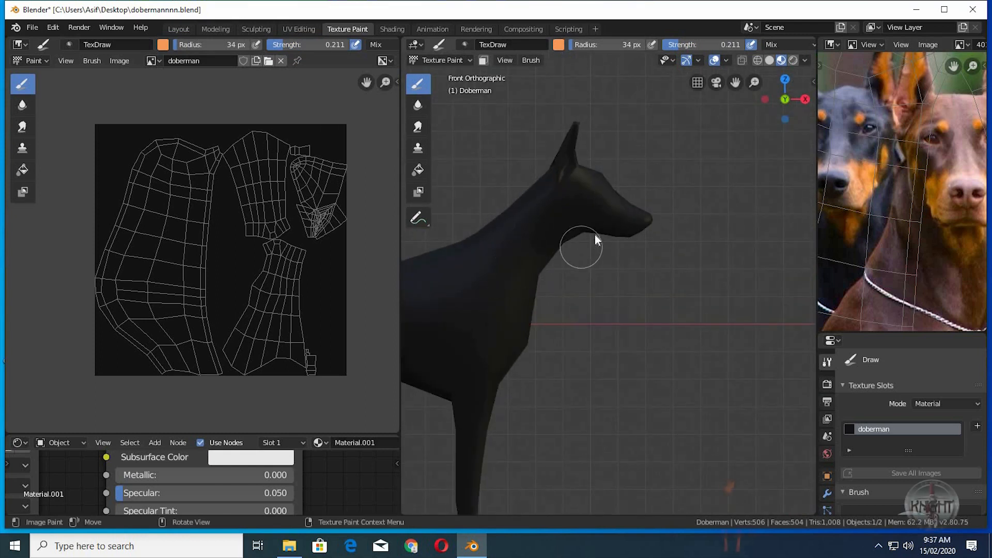
left_click_drag(582, 247, 623, 241)
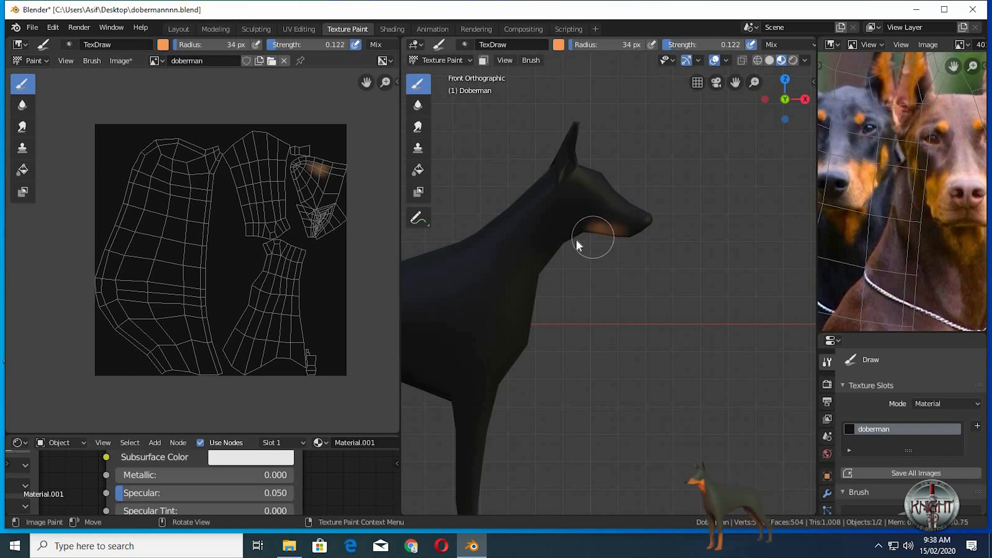
left_click_drag(576, 246, 626, 247)
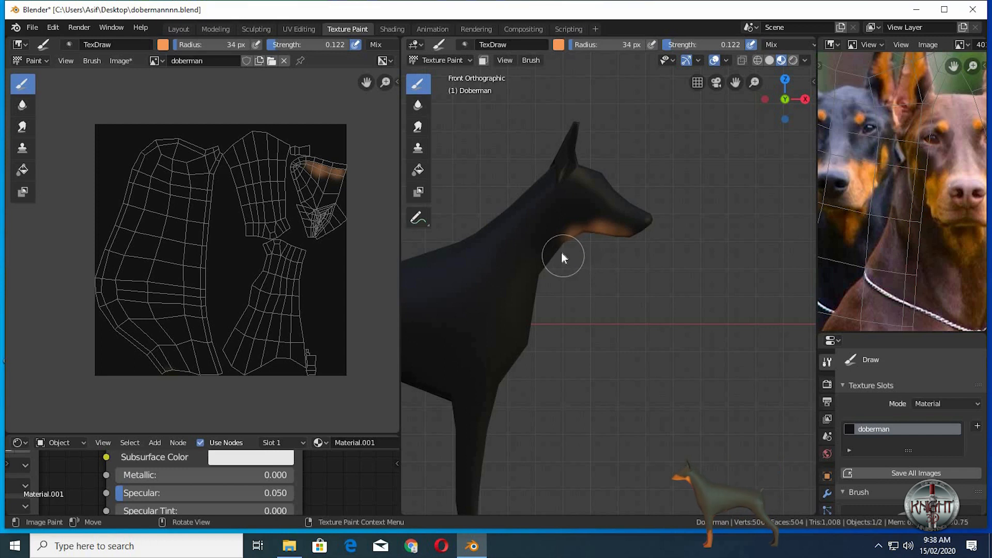
left_click_drag(563, 257, 497, 264)
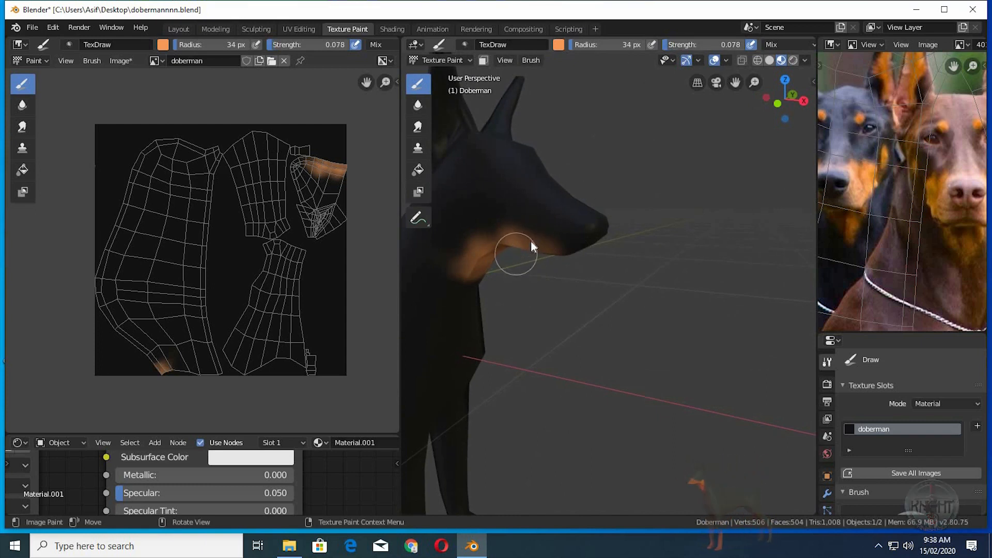
left_click_drag(532, 247, 638, 300)
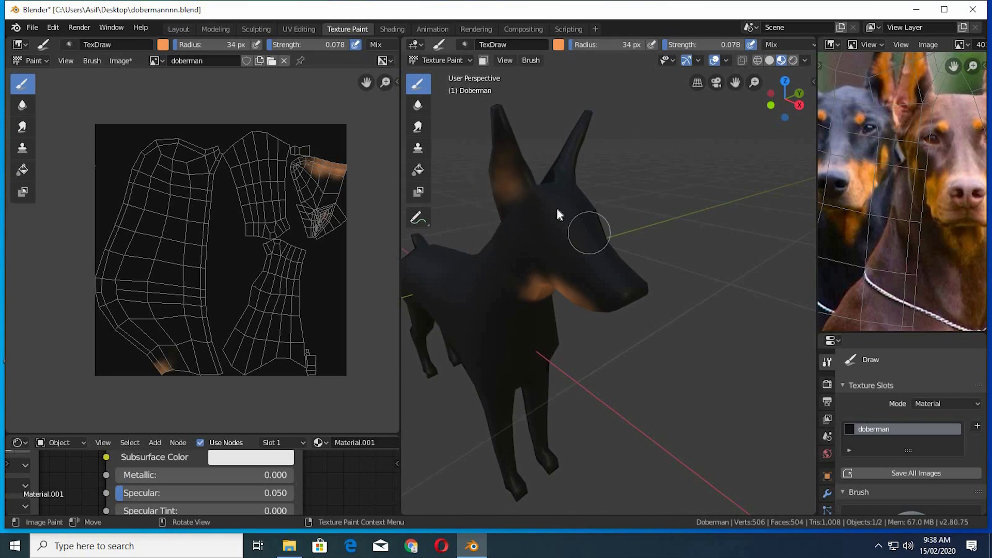
Paint tan on both front paws, the hind paws and along the dog's underside
left_click_drag(557, 214, 618, 278)
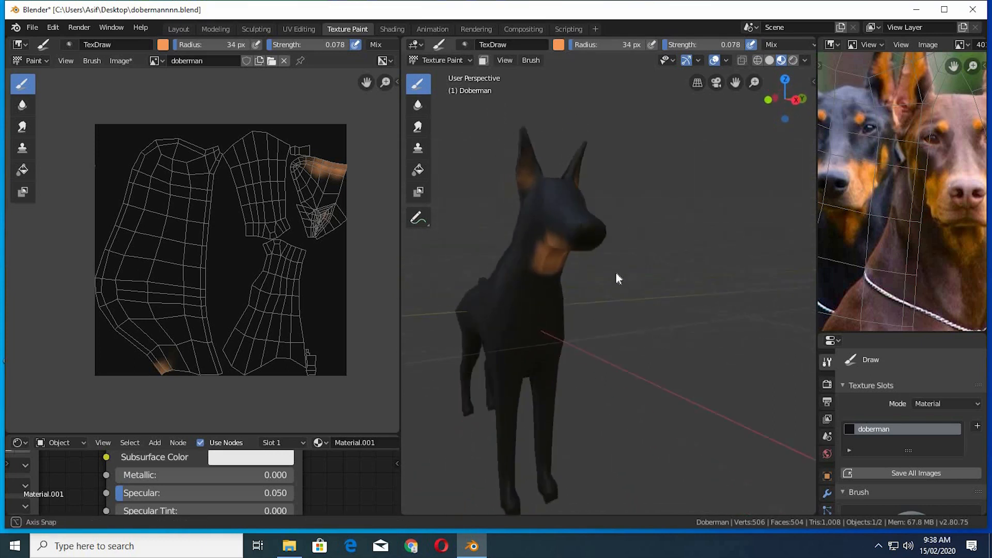
left_click_drag(618, 278, 581, 428)
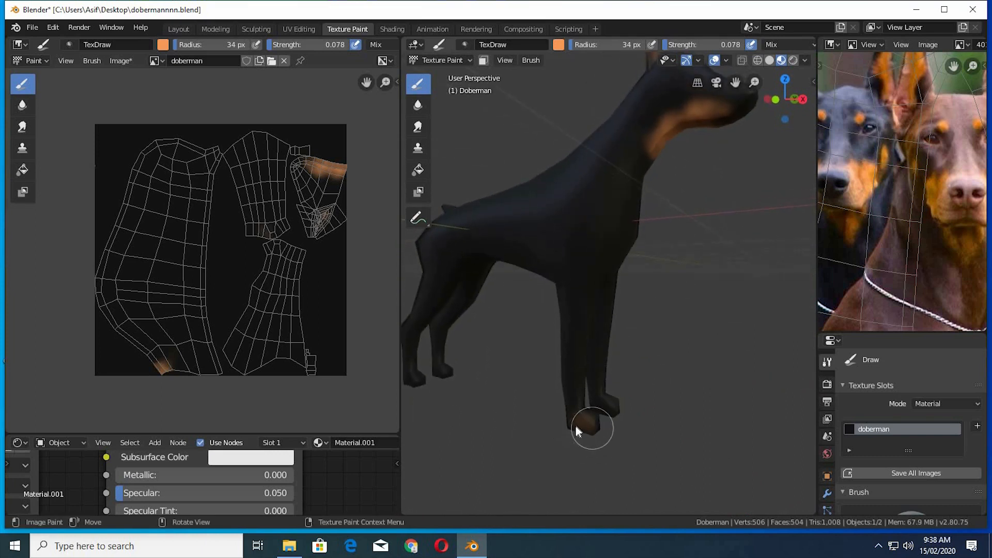
left_click_drag(591, 431, 576, 390)
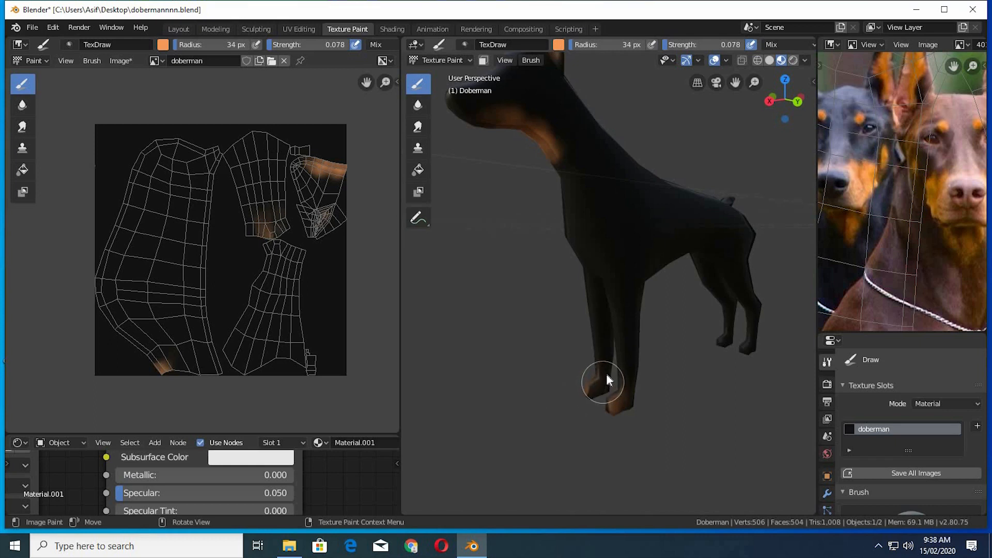
left_click_drag(604, 383, 593, 452)
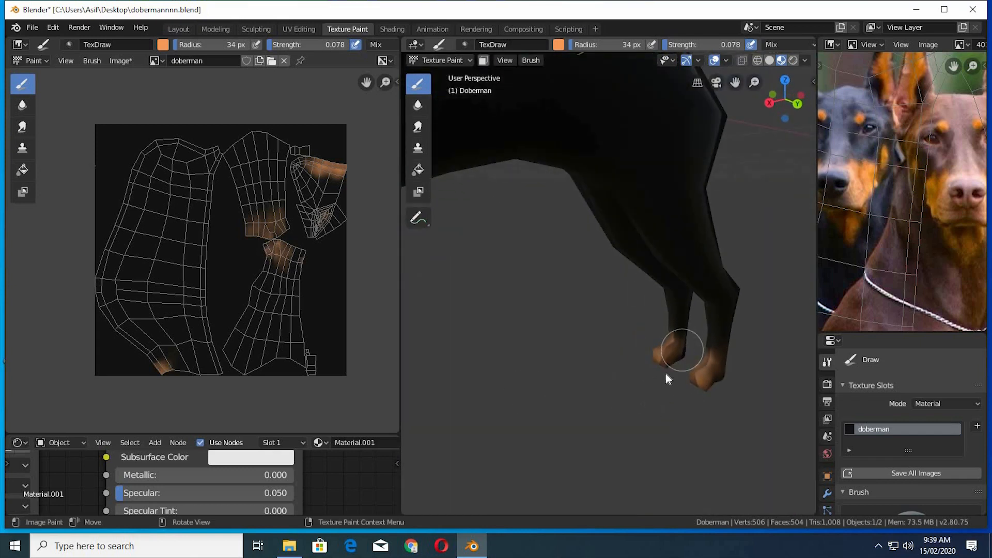
left_click_drag(682, 350, 638, 416)
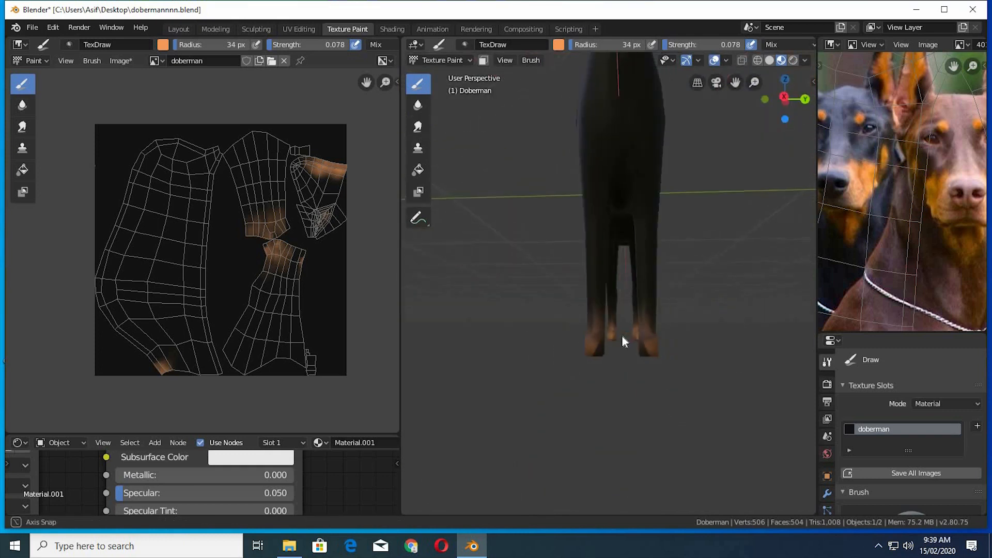
left_click_drag(623, 342, 620, 187)
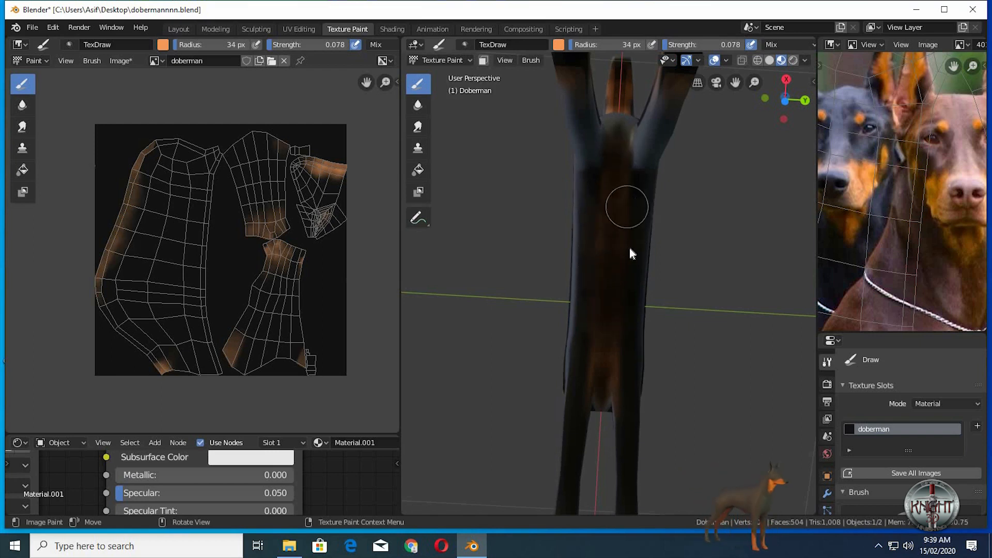
left_click_drag(630, 254, 630, 406)
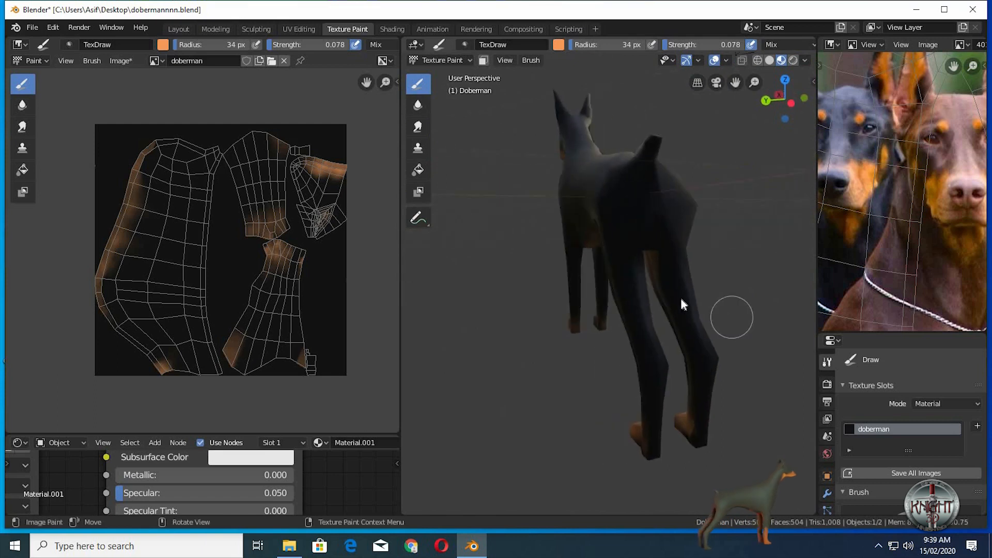
left_click_drag(682, 304, 624, 301)
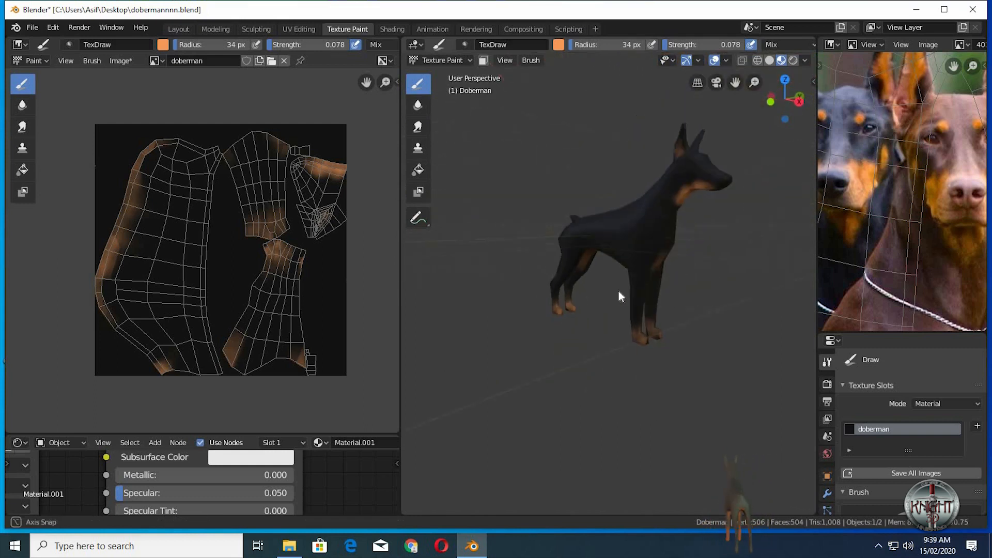
left_click_drag(620, 297, 731, 295)
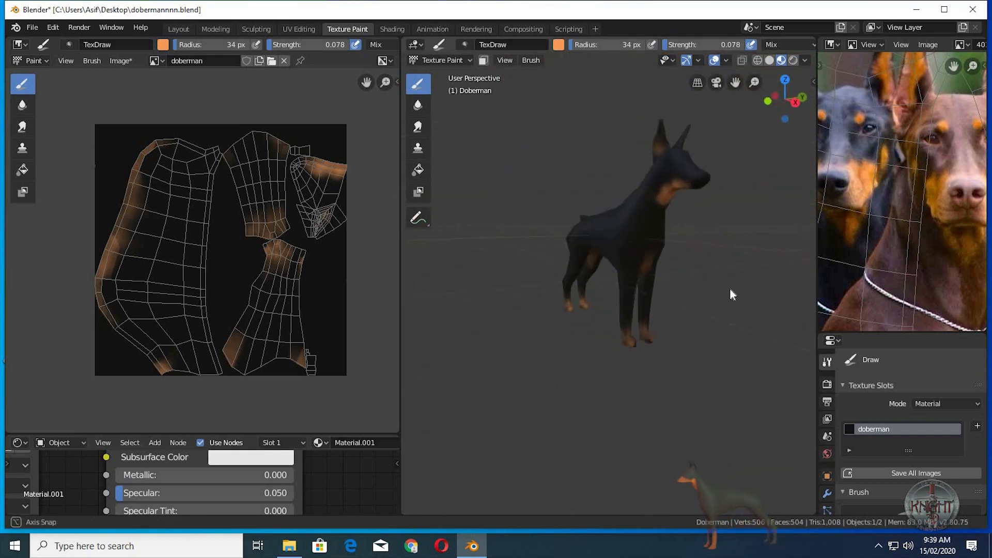
left_click_drag(731, 295, 495, 293)
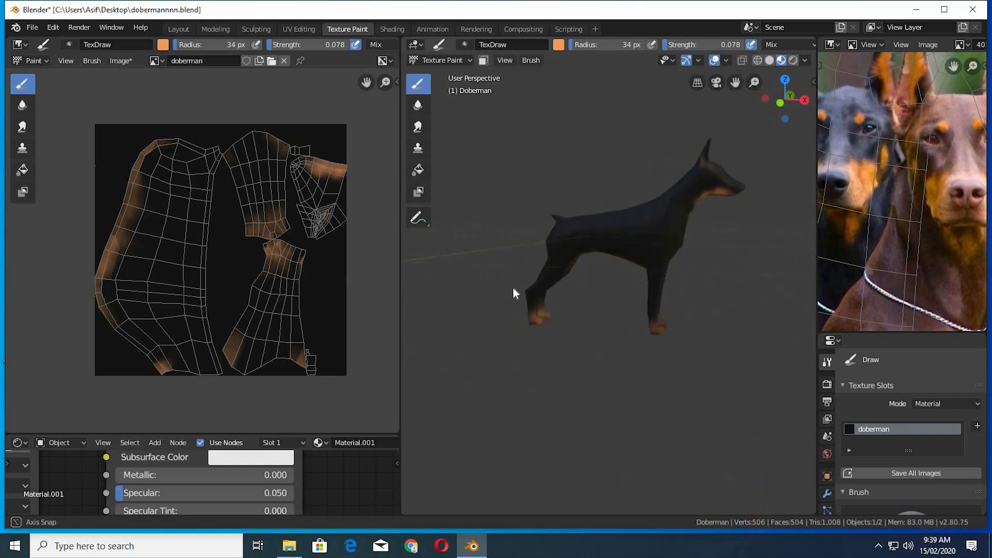
left_click_drag(516, 293, 608, 303)
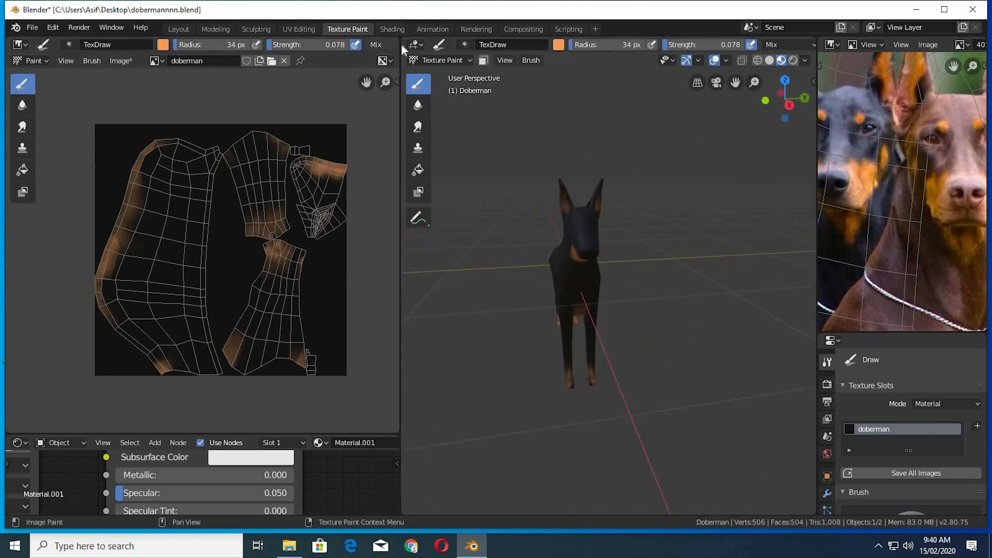
mouse_move(215, 35)
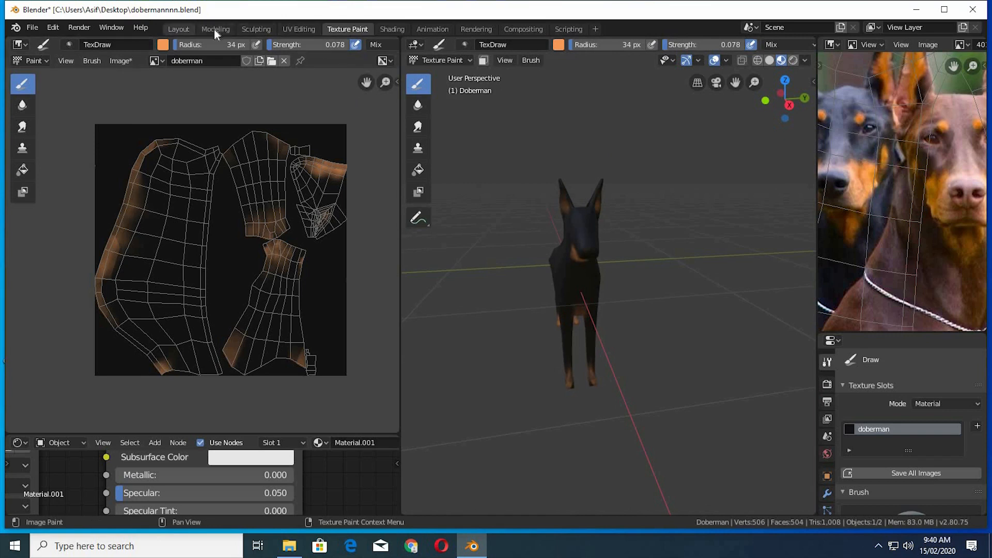
Return to the Modeling workspace in Object Mode with Material Preview shading showing the painted texture
left_click(215, 29)
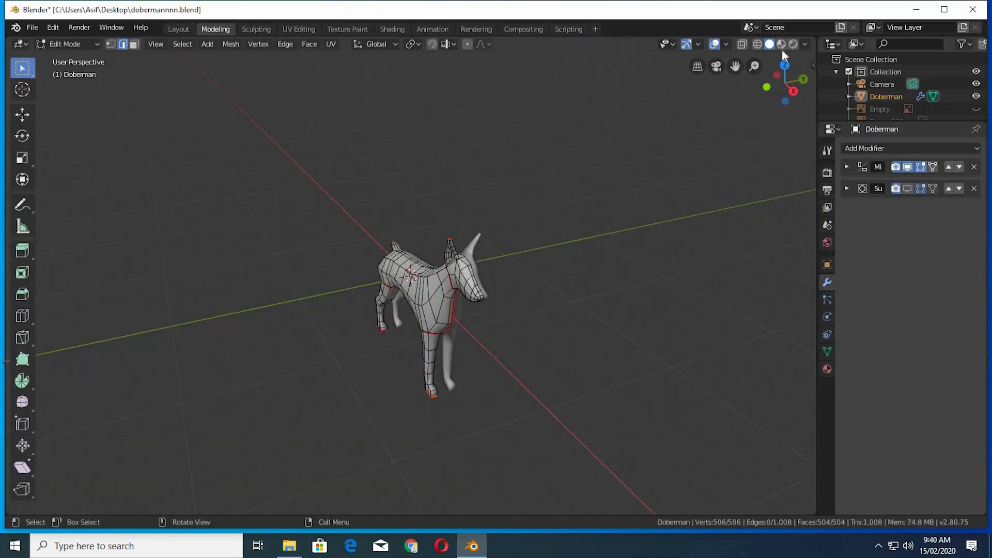
left_click(781, 44)
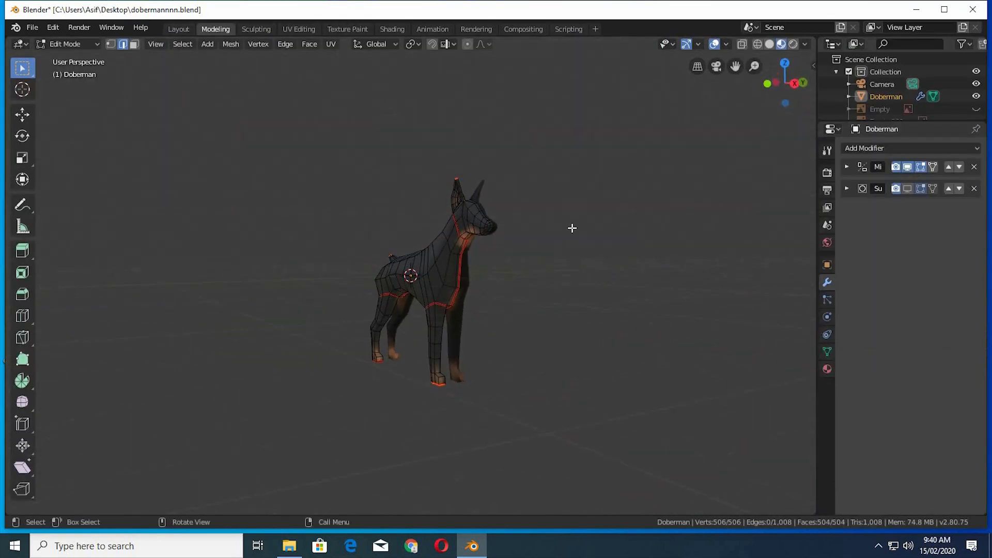
key("Tab")
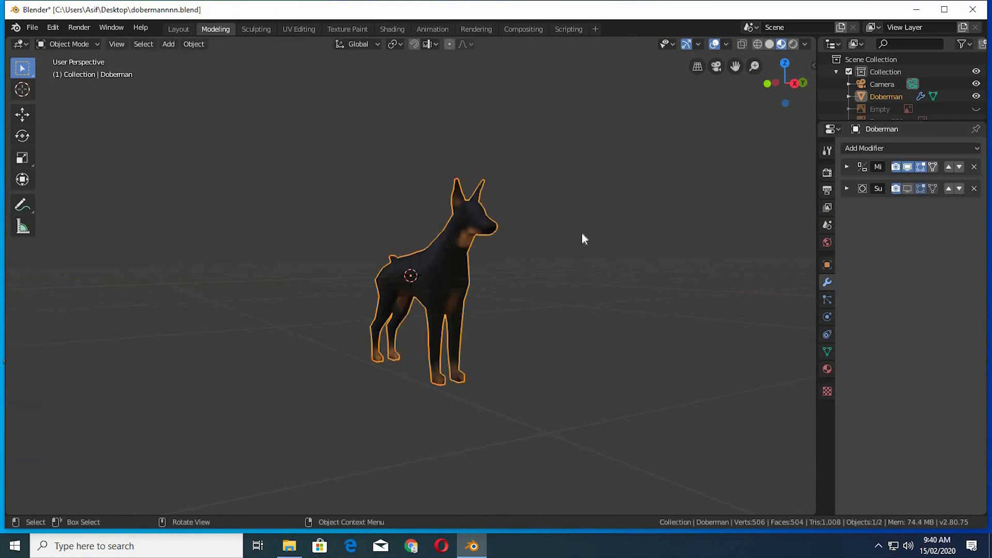
left_click_drag(582, 238, 600, 255)
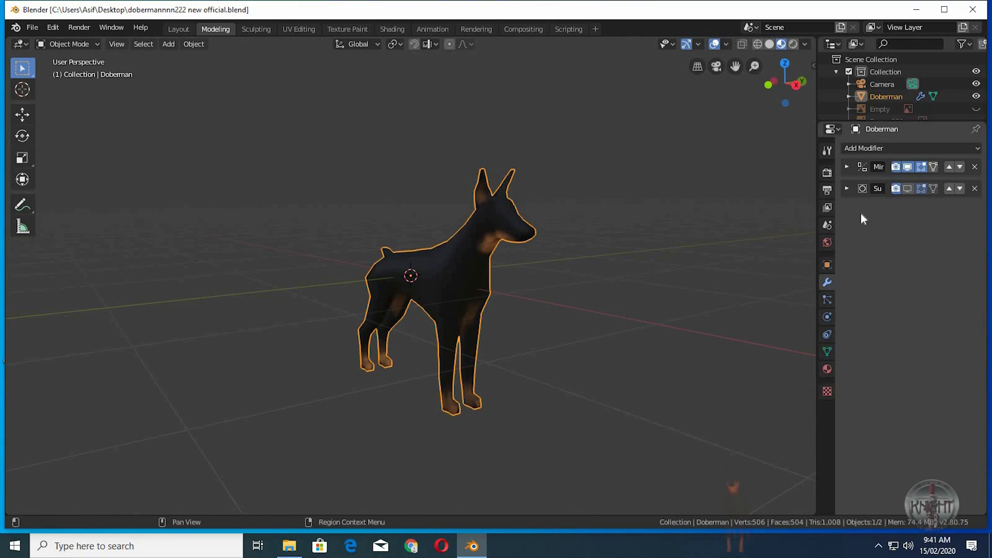
Expand the Subdivision Surface modifier and inspect the smoothed Doberman from side and front
left_click(847, 188)
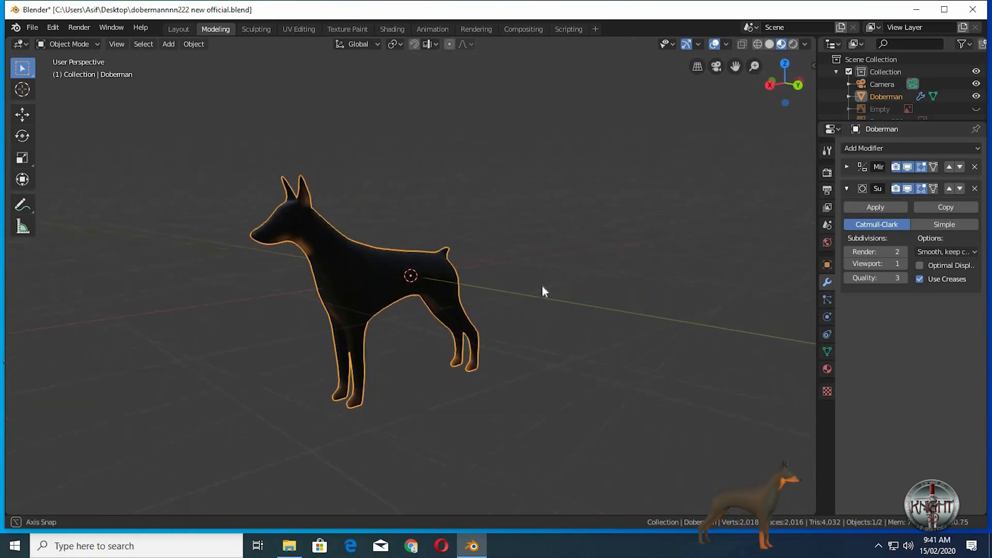
left_click_drag(545, 292, 696, 294)
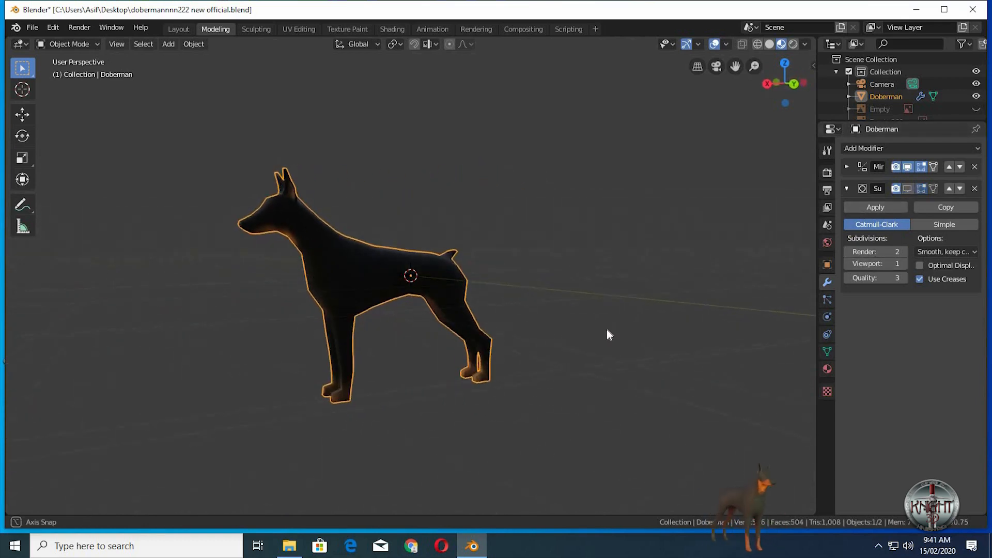
left_click_drag(608, 334, 649, 337)
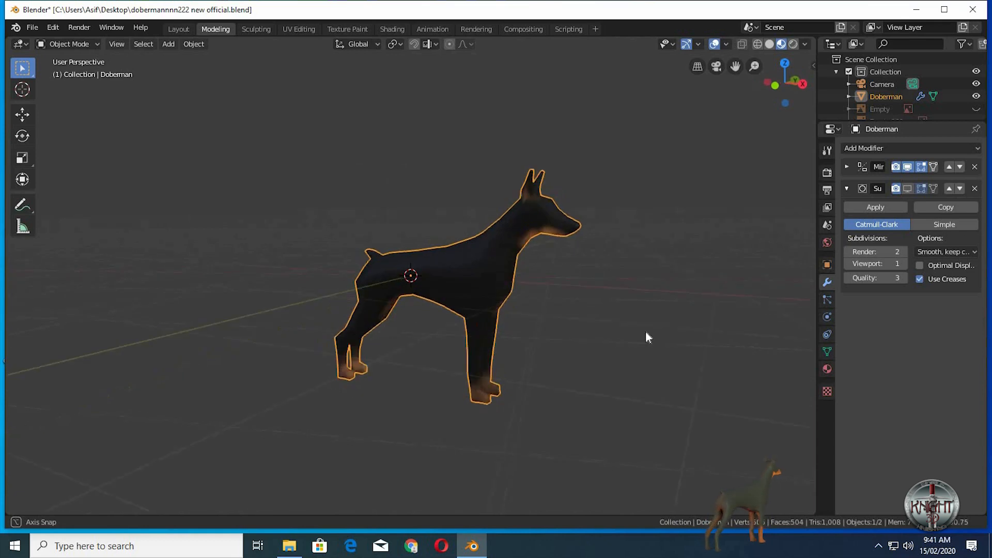
left_click_drag(645, 335, 703, 332)
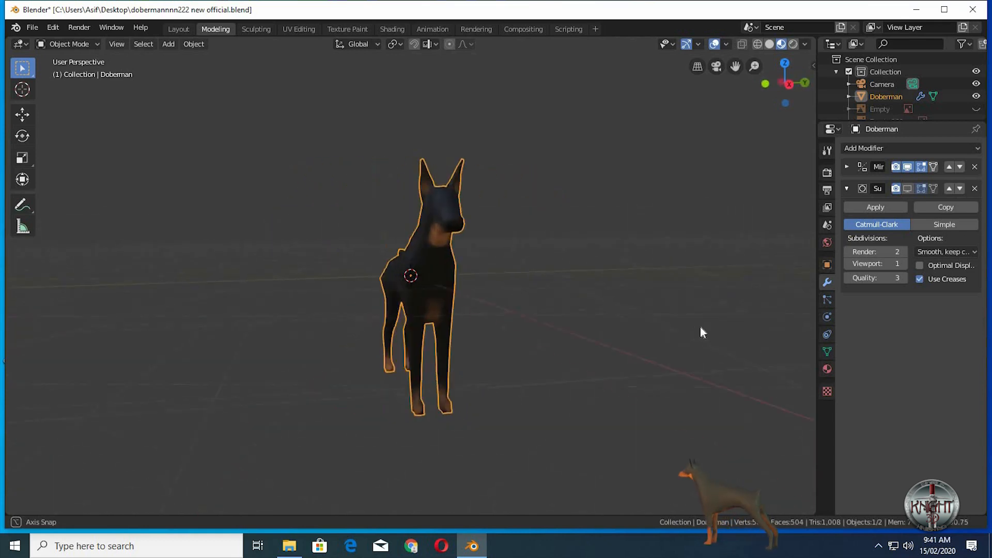